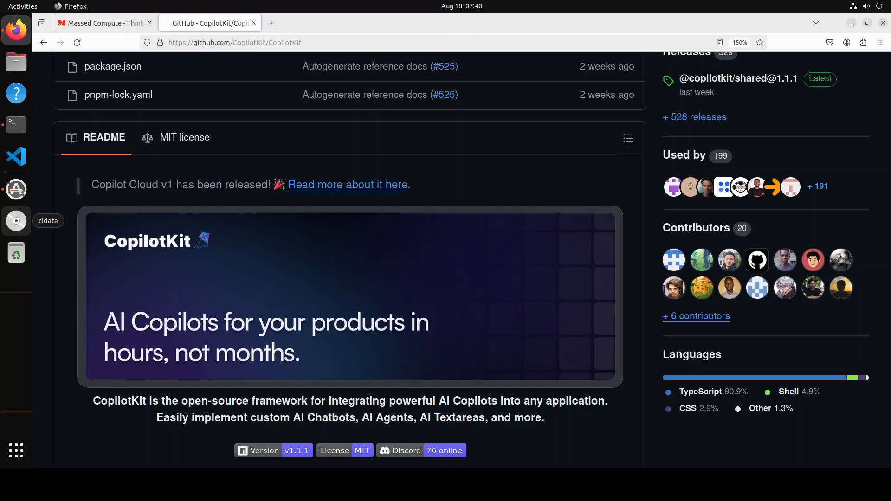
{"action": "mouse_move", "coordinate": [348, 183]}
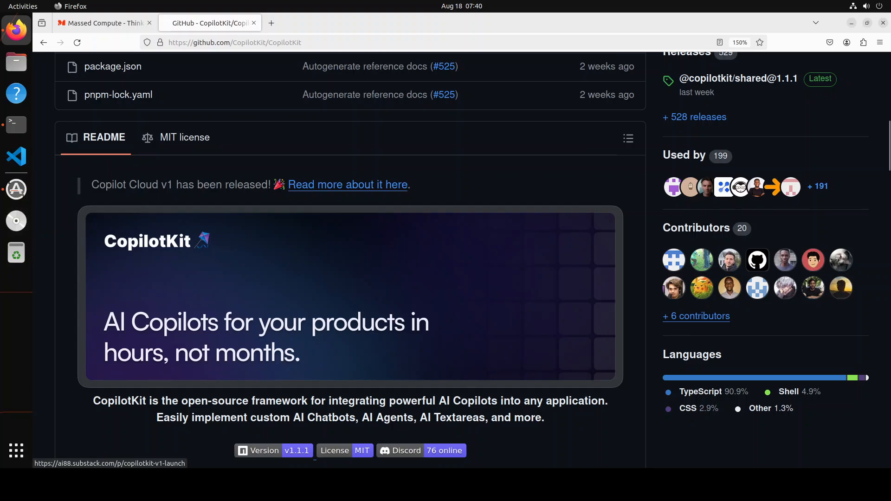
Switch Firefox to the Massed Compute tab showing its Accelerated Machine Learning homepage
{"action": "left_click", "coordinate": [102, 22]}
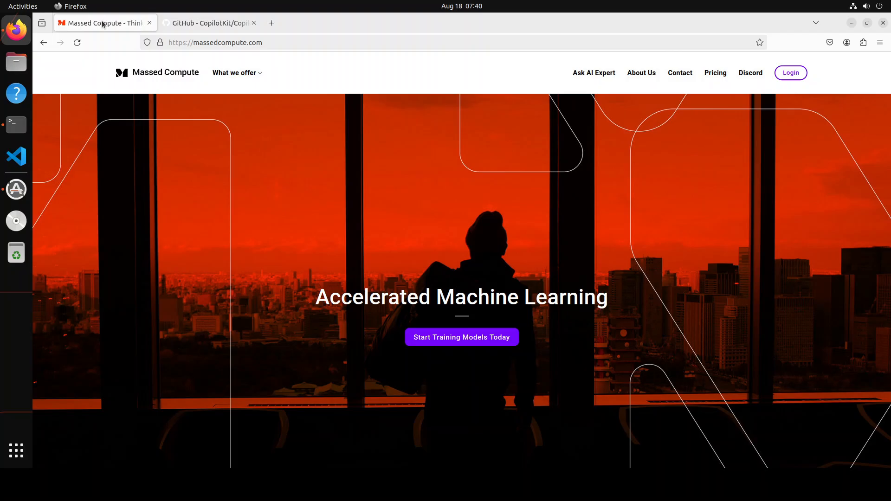
{"action": "mouse_move", "coordinate": [103, 22]}
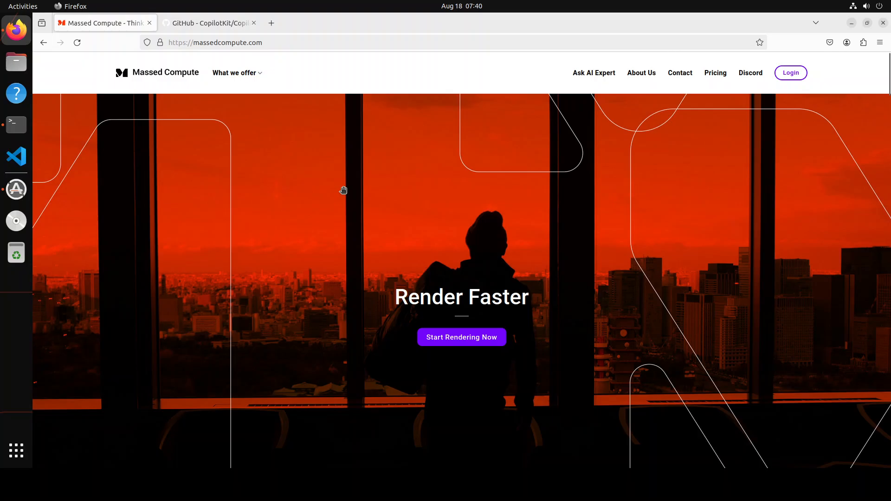
{"action": "mouse_move", "coordinate": [342, 188]}
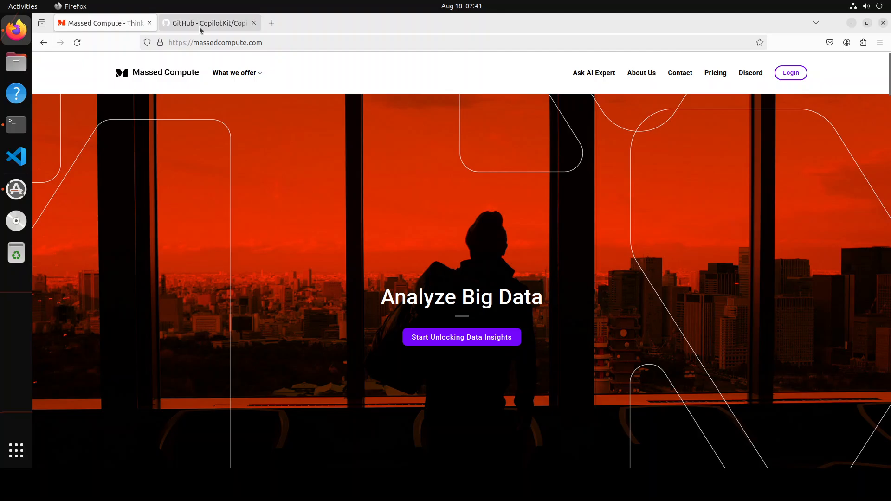
{"action": "left_click", "coordinate": [208, 22]}
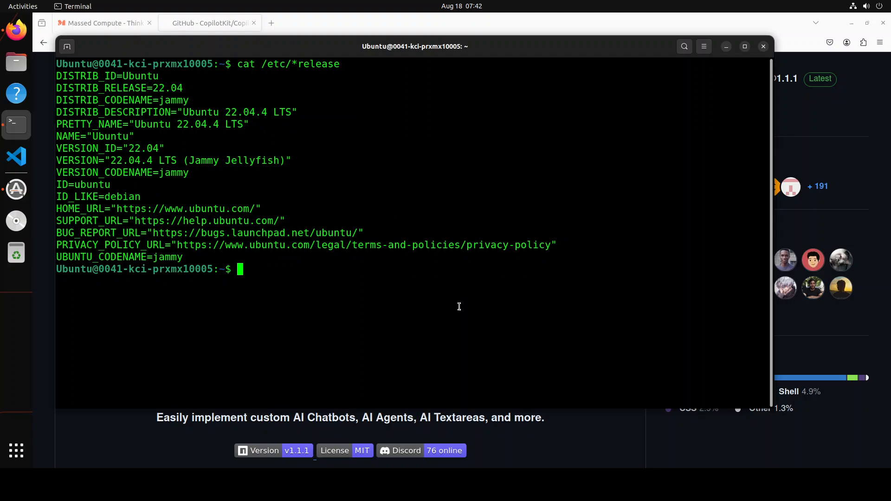
Check GPU status with nvidia-smi, then paste the conda create command for the kit environment
{"action": "type", "text": "nvidia-smi"}
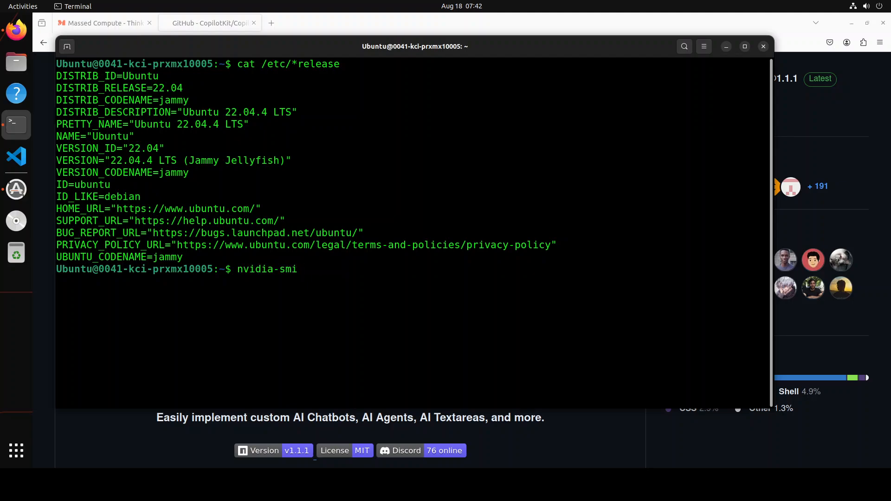
{"action": "key", "text": "Return"}
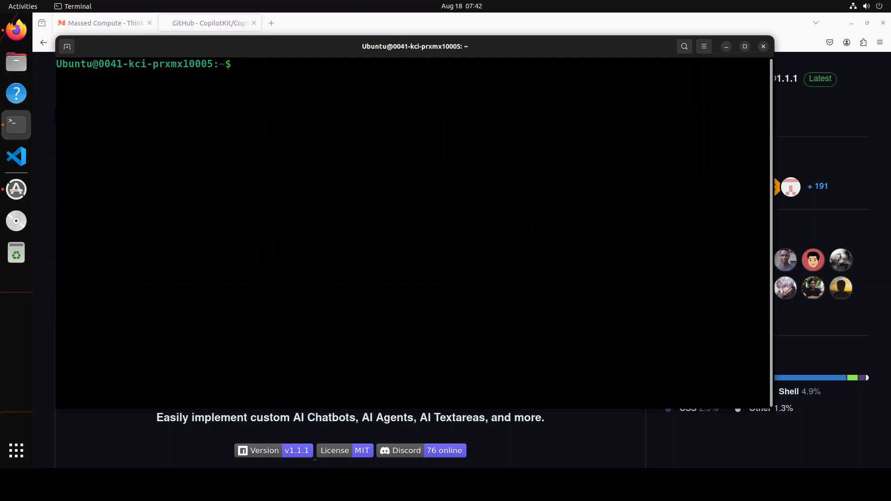
{"action": "right_click", "coordinate": [374, 170]}
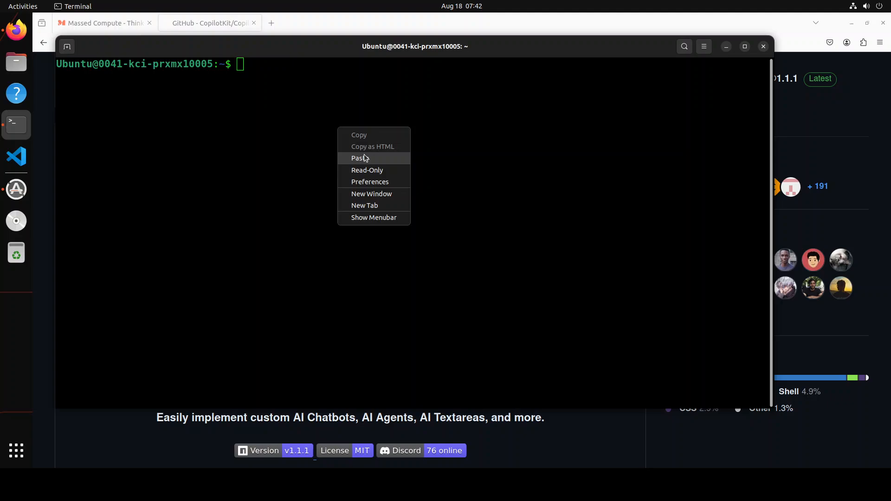
{"action": "left_click", "coordinate": [360, 158]}
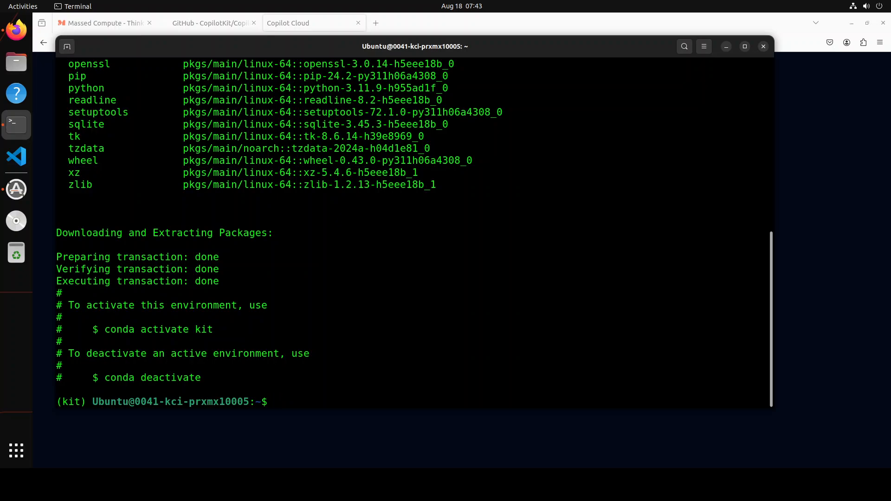
{"action": "left_click", "coordinate": [289, 23]}
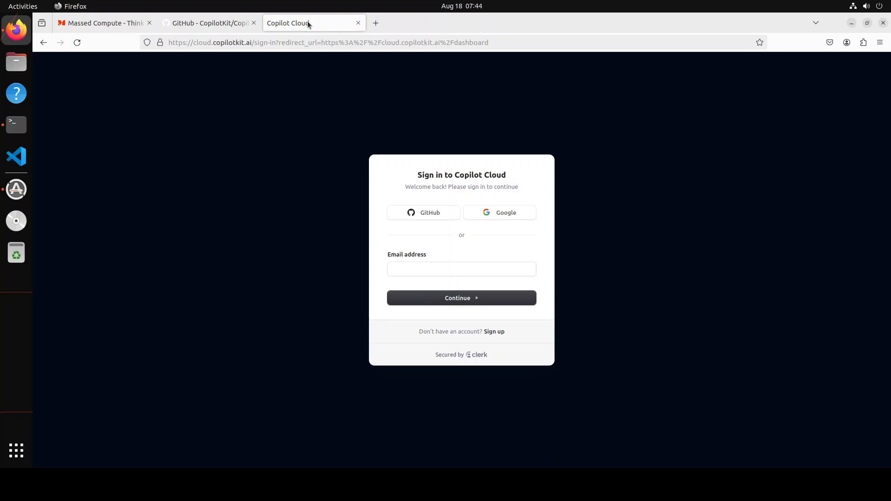
{"action": "mouse_move", "coordinate": [229, 68]}
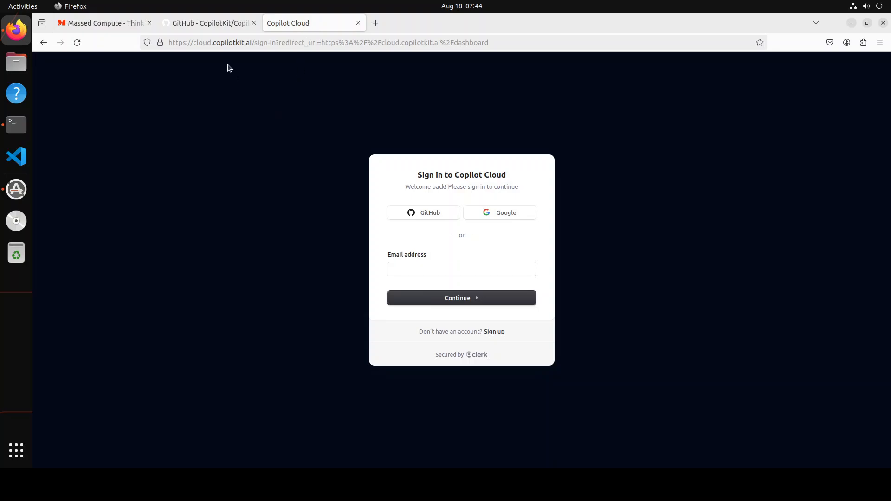
{"action": "mouse_move", "coordinate": [257, 53]}
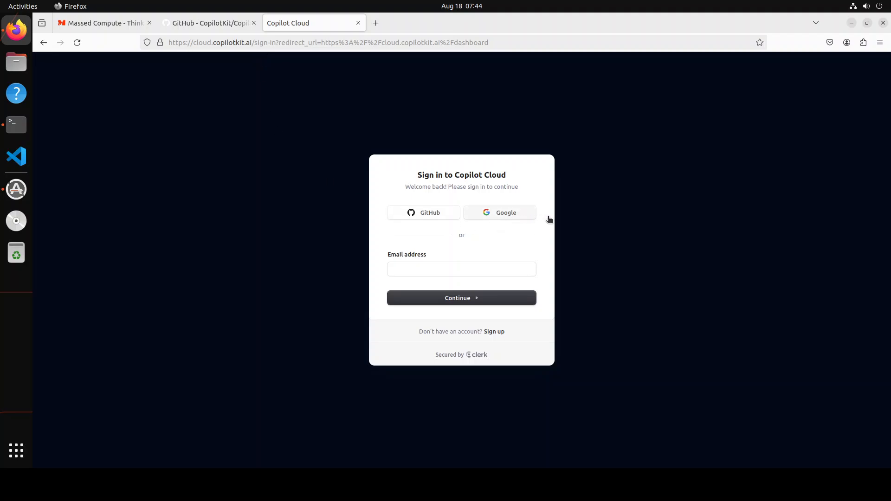
{"action": "mouse_move", "coordinate": [612, 318]}
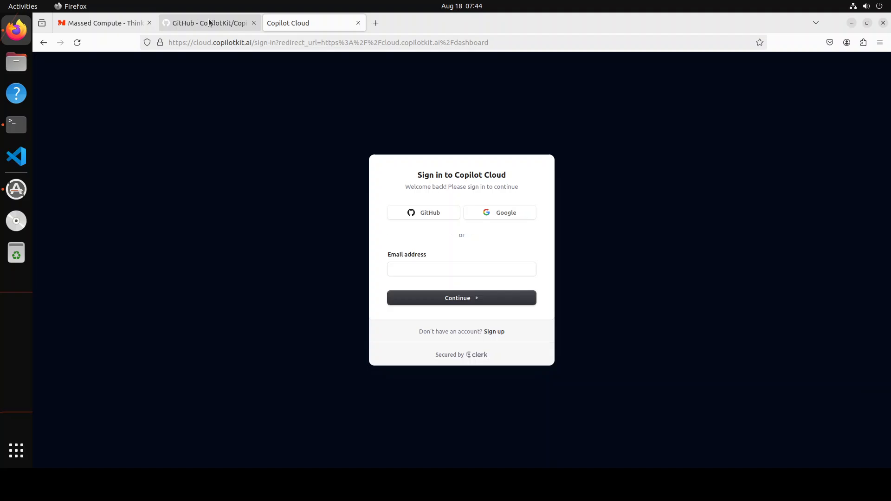
{"action": "left_click", "coordinate": [204, 22]}
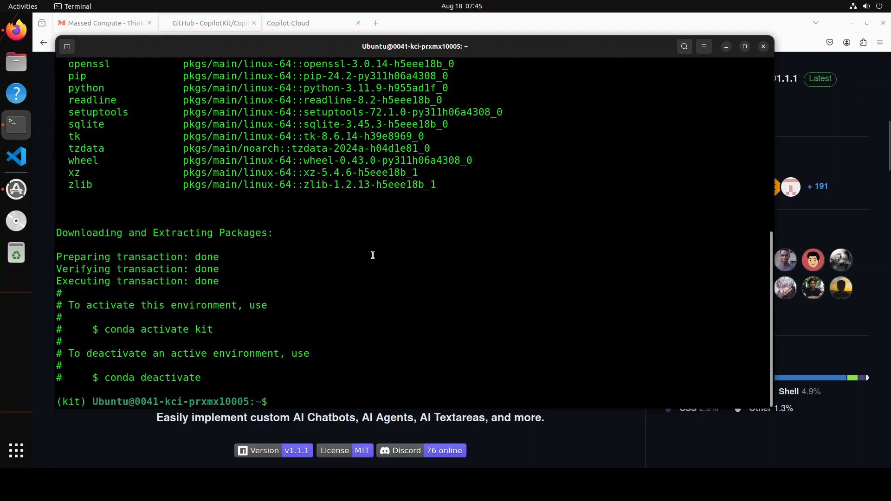
Clone example-todos-app's base-start-here branch, enter it, and check the Node and npm versions
{"action": "right_click", "coordinate": [372, 254]}
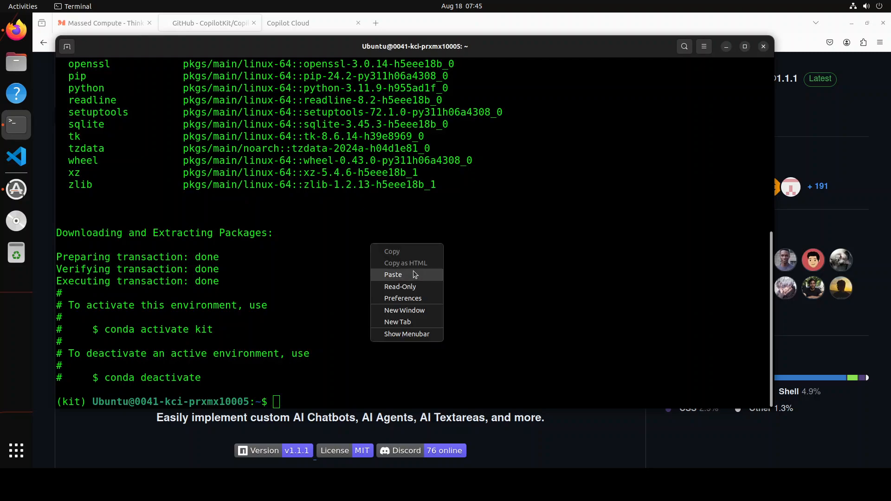
{"action": "left_click", "coordinate": [391, 275]}
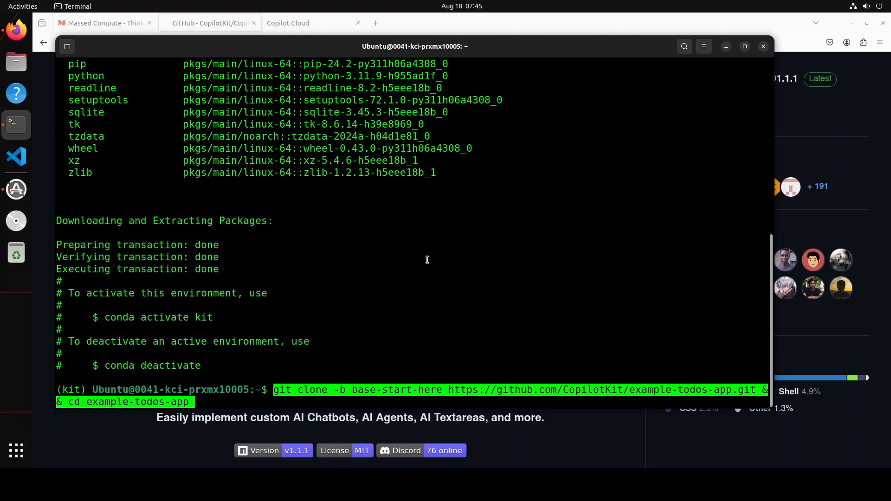
{"action": "key", "text": "Return"}
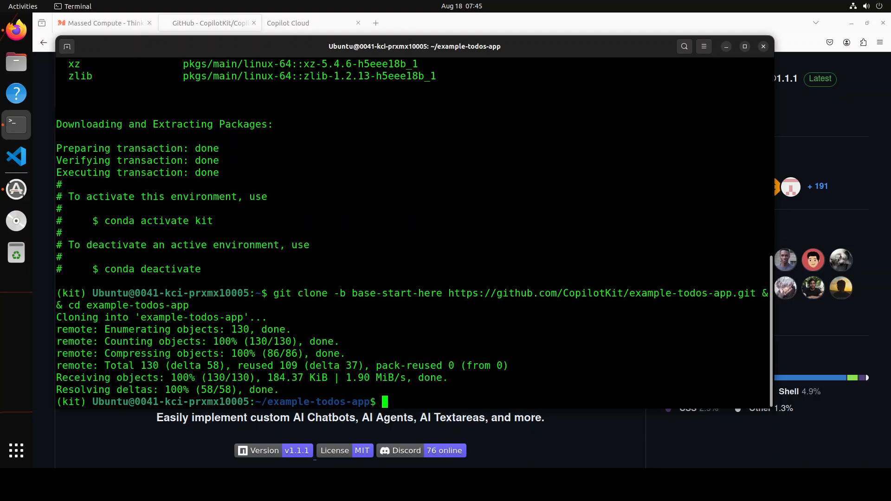
{"action": "mouse_move", "coordinate": [16, 451]}
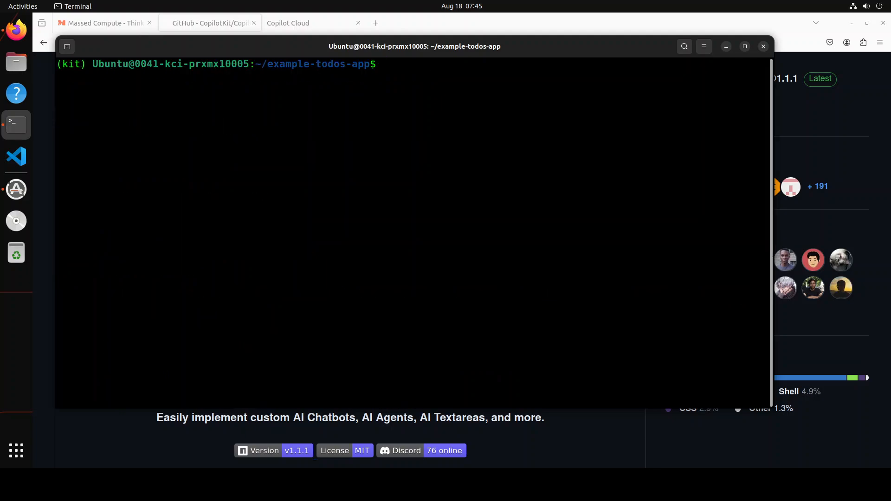
{"action": "type", "text": "node --versio"}
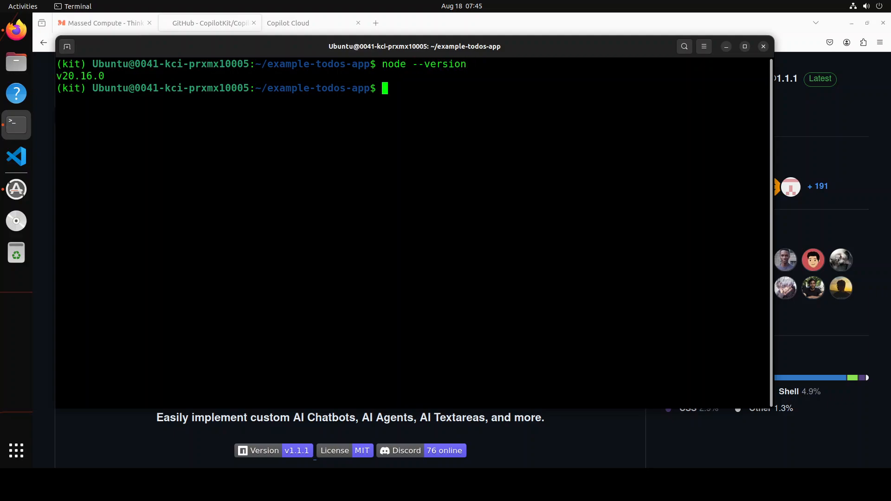
{"action": "type", "text": "npm --versio"}
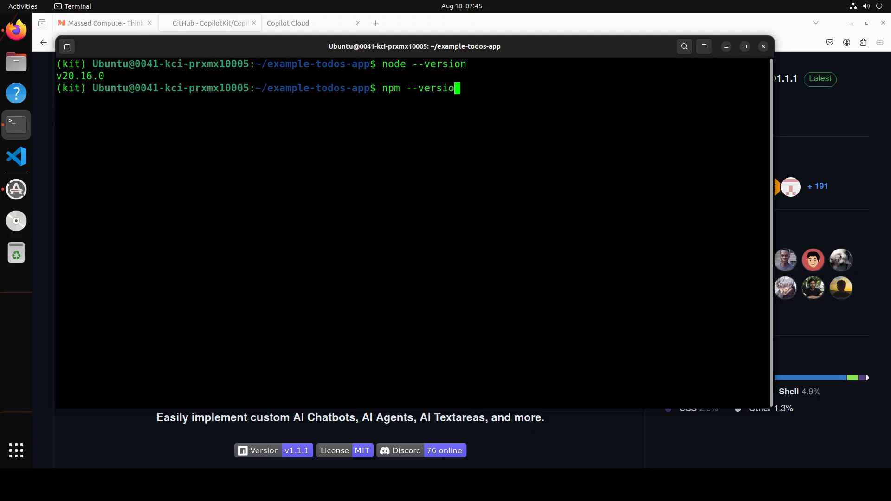
{"action": "type", "text": "clear"}
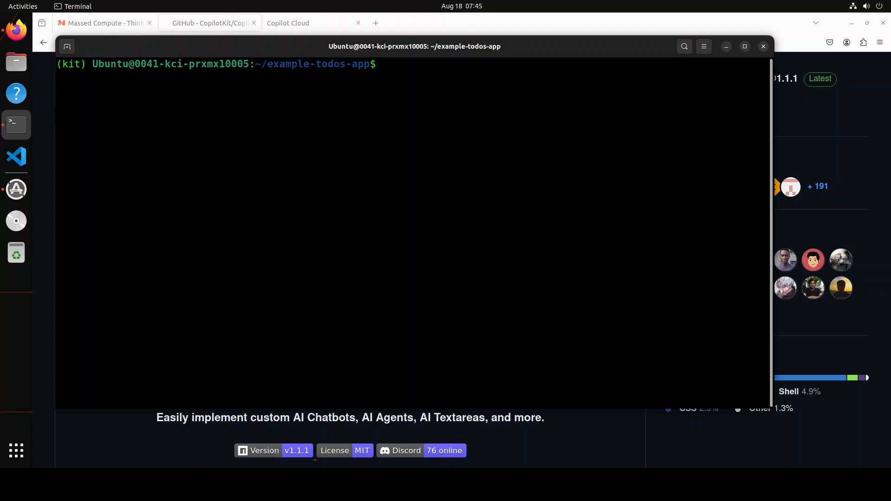
{"action": "type", "text": "npm install"}
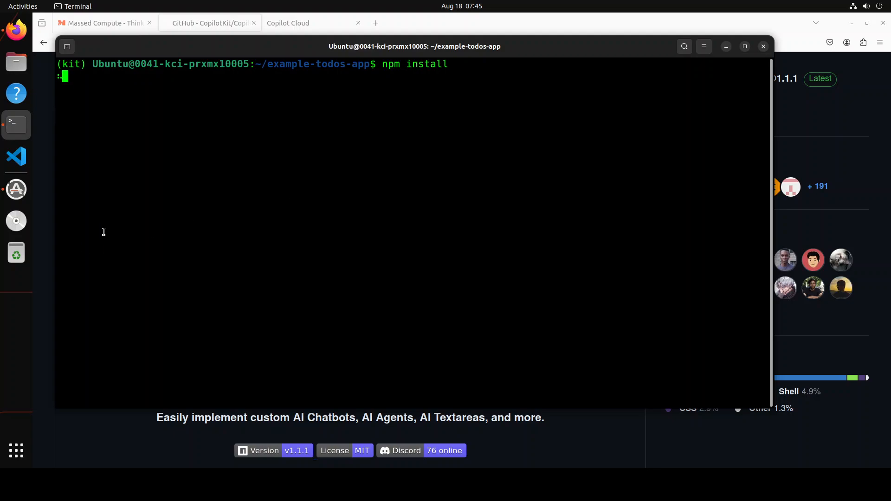
{"action": "mouse_move", "coordinate": [15, 253]}
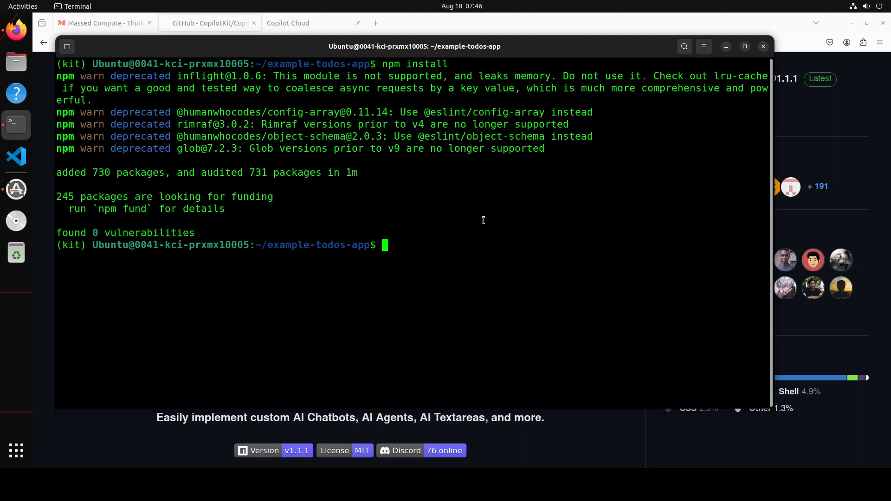
{"action": "type", "text": "npm install @copilotkit/react-core @copilotkit/react-ui"}
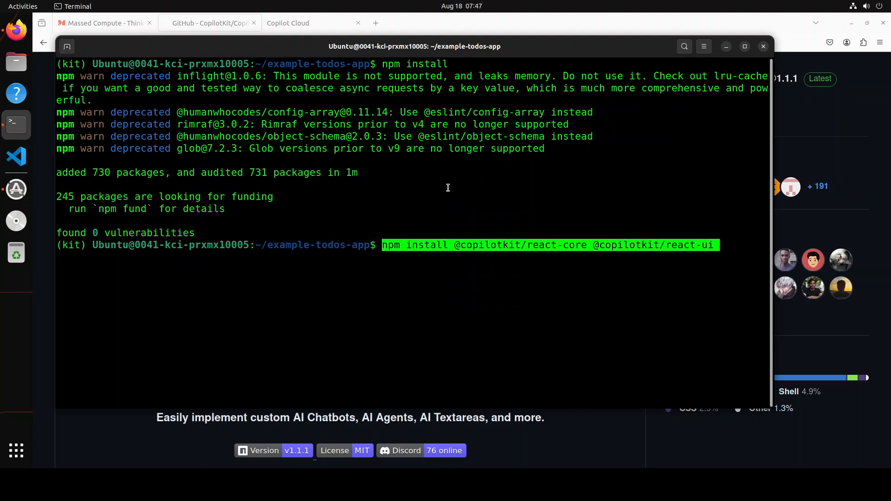
{"action": "key", "text": "Return"}
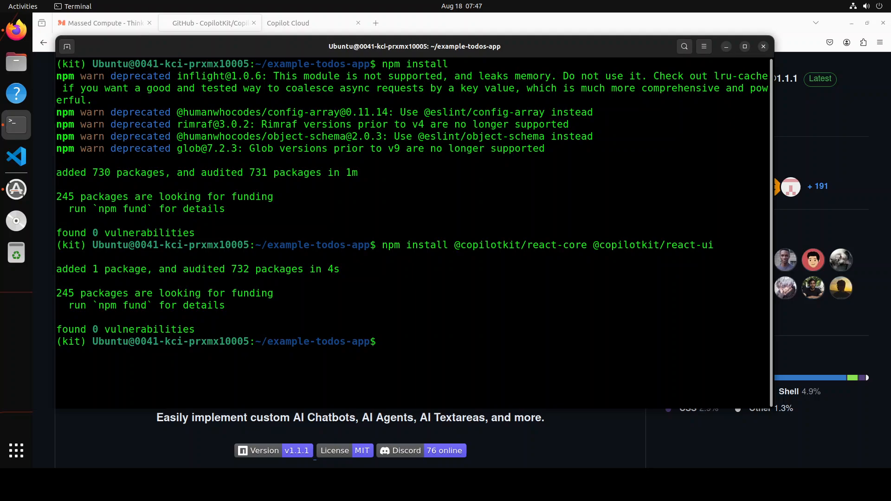
{"action": "type", "text": "clear"}
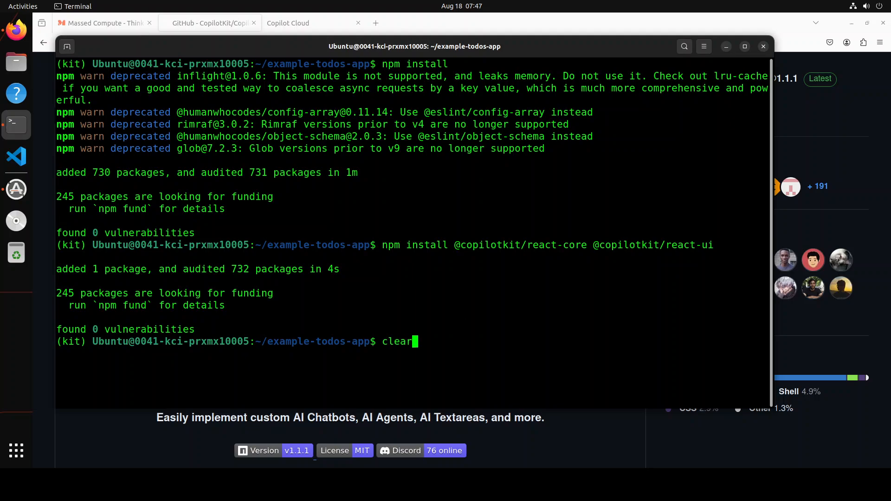
{"action": "key", "text": "Return"}
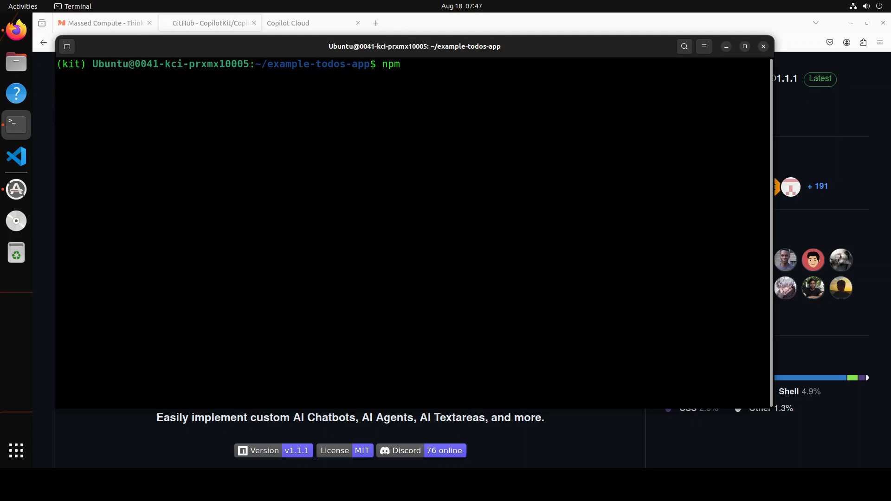
{"action": "type", "text": "run dev"}
{"action": "type", "text": "http://localhost:3000/"}
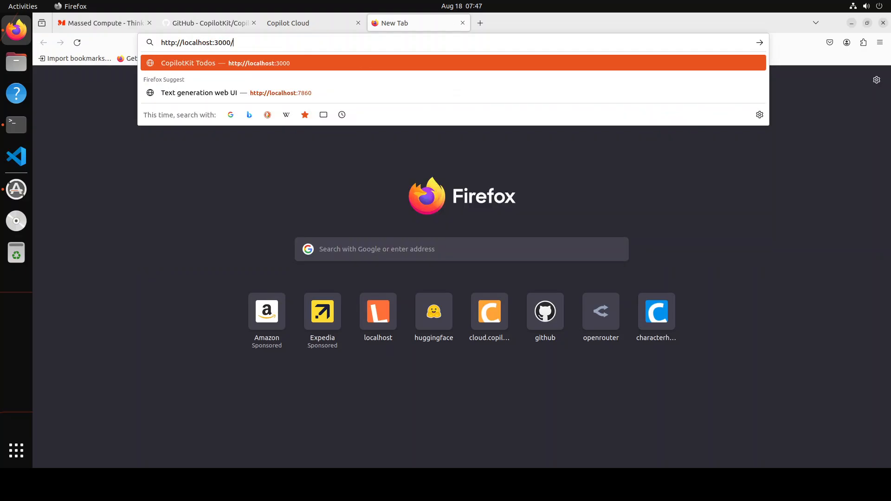
{"action": "key", "text": "Enter"}
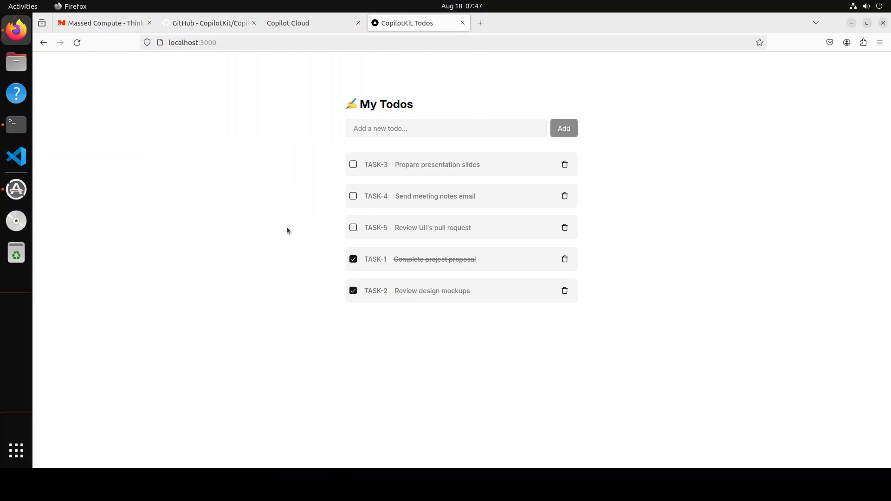
{"action": "mouse_move", "coordinate": [565, 343]}
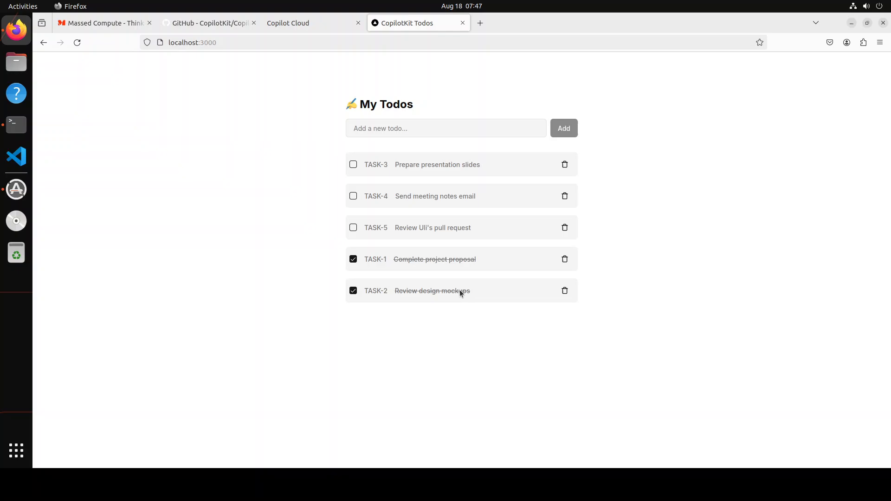
{"action": "mouse_move", "coordinate": [16, 252]}
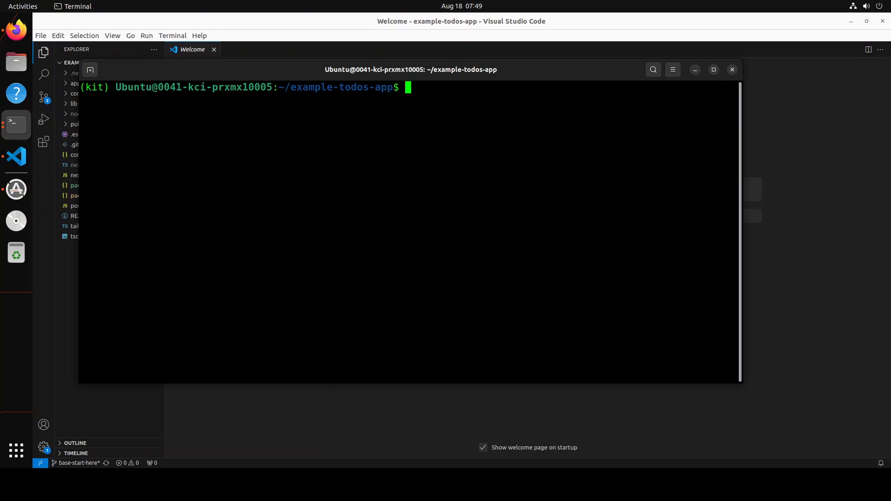
Launch VS Code on the example-todos-app folder with 'code .'
{"action": "type", "text": "cod"}
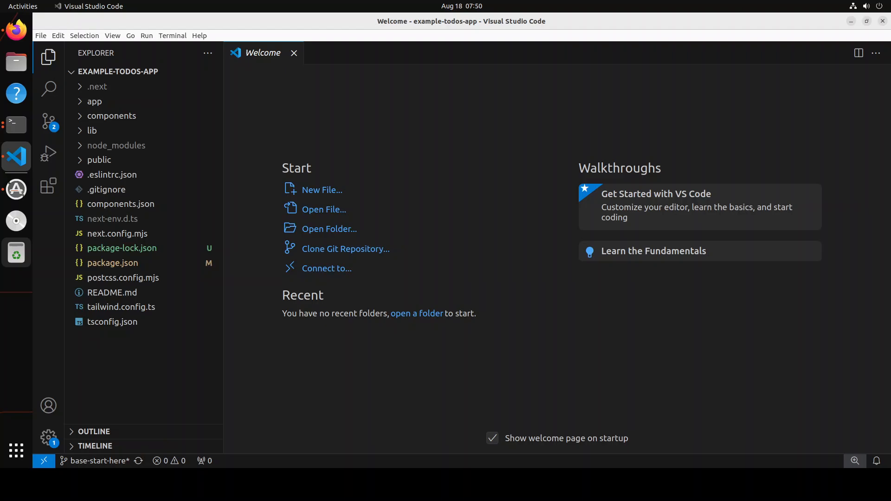
{"action": "left_click", "coordinate": [121, 248]}
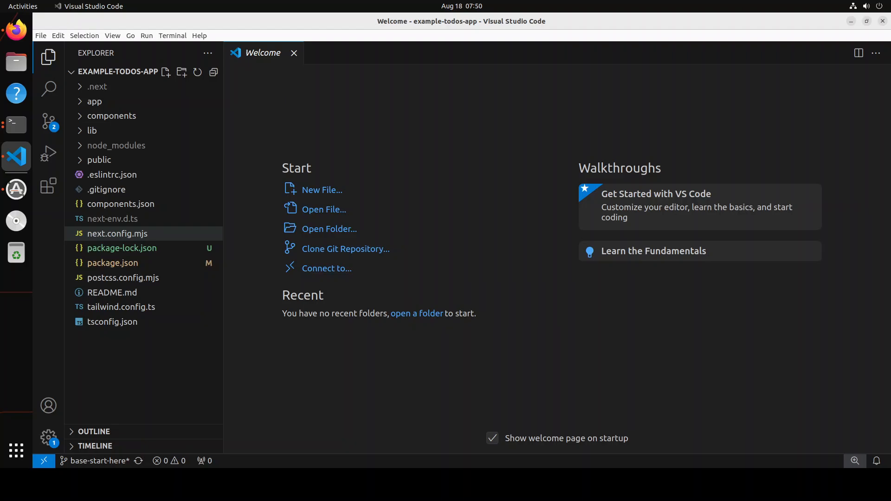
Replace app/page.tsx contents with the CopilotKit wrapper, publicApiKey and CopilotPopup code
{"action": "left_click", "coordinate": [95, 101]}
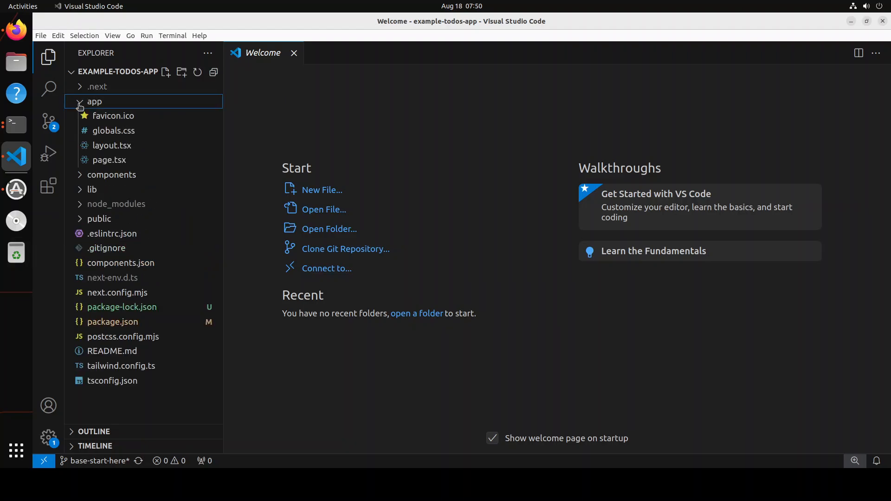
{"action": "double_click", "coordinate": [109, 159]}
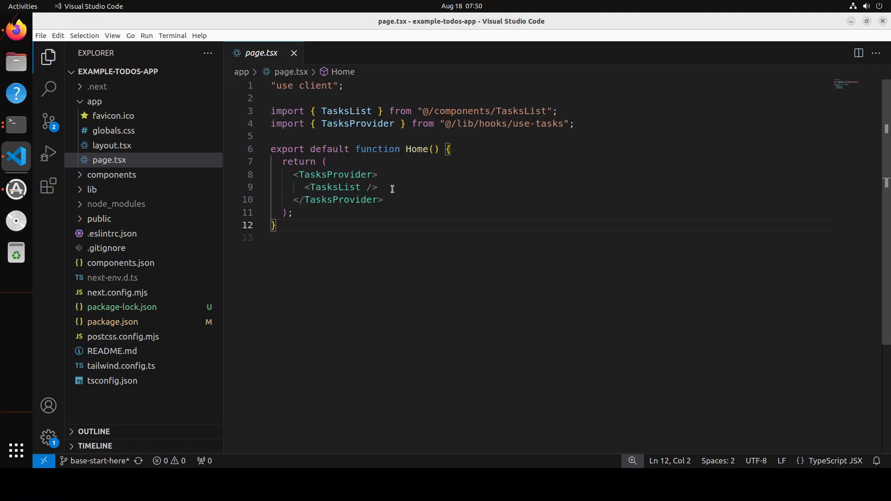
{"action": "mouse_move", "coordinate": [439, 168]}
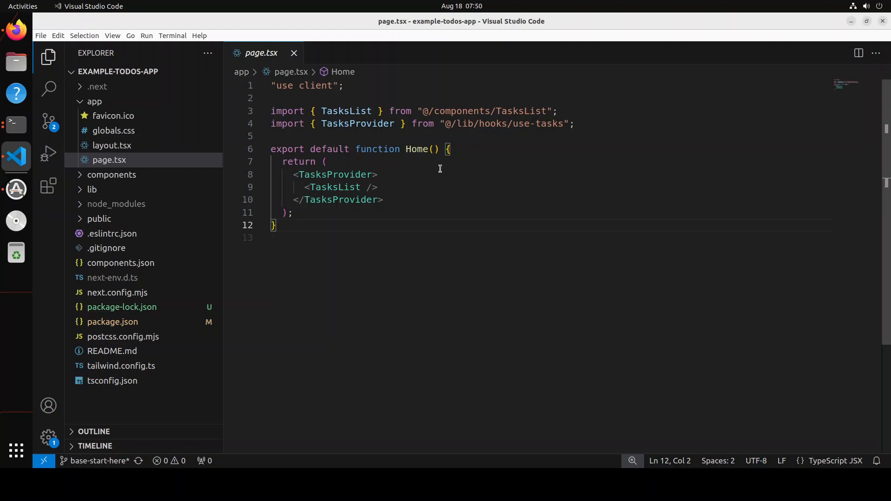
{"action": "key", "text": "ctrl+a"}
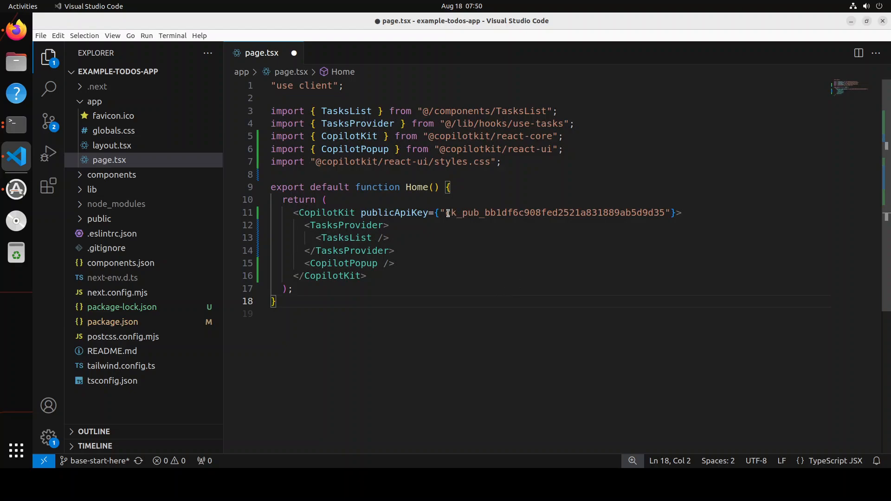
{"action": "left_click_drag", "start_coordinate": [447, 212], "coordinate": [661, 213]}
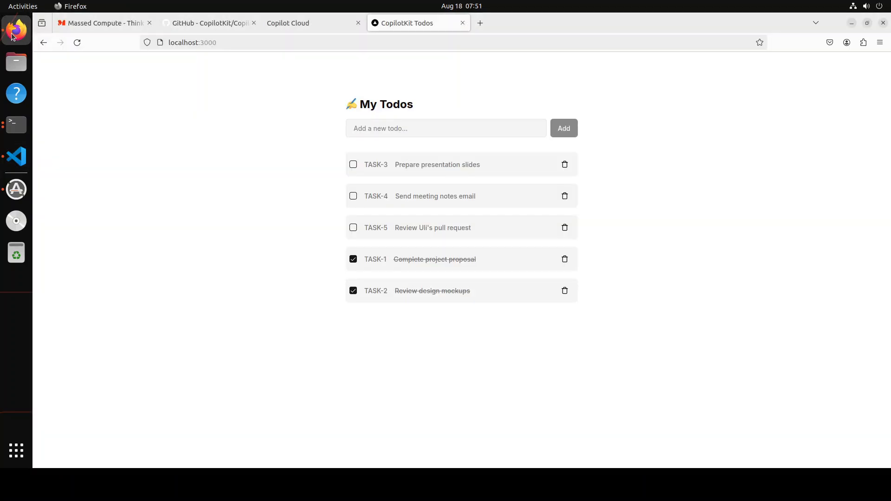
Reload localhost:3000 and open the CopilotKit chat bubble at bottom right
{"action": "left_click", "coordinate": [192, 42]}
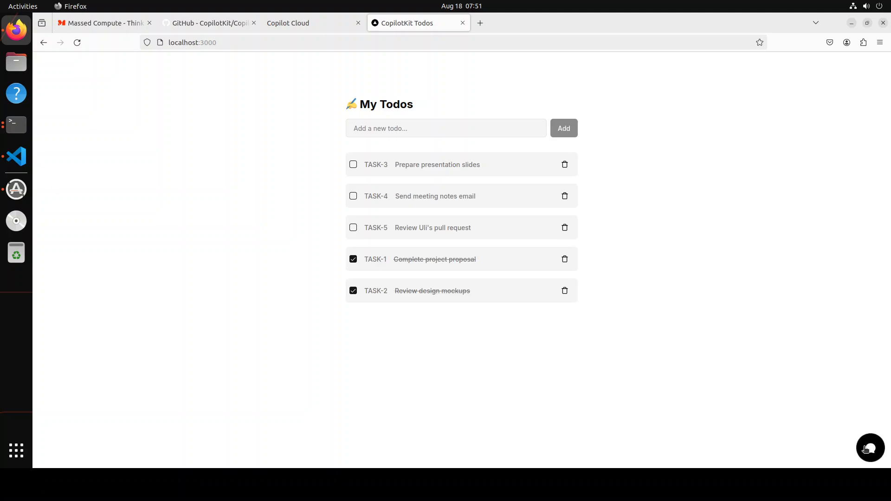
{"action": "left_click", "coordinate": [869, 448]}
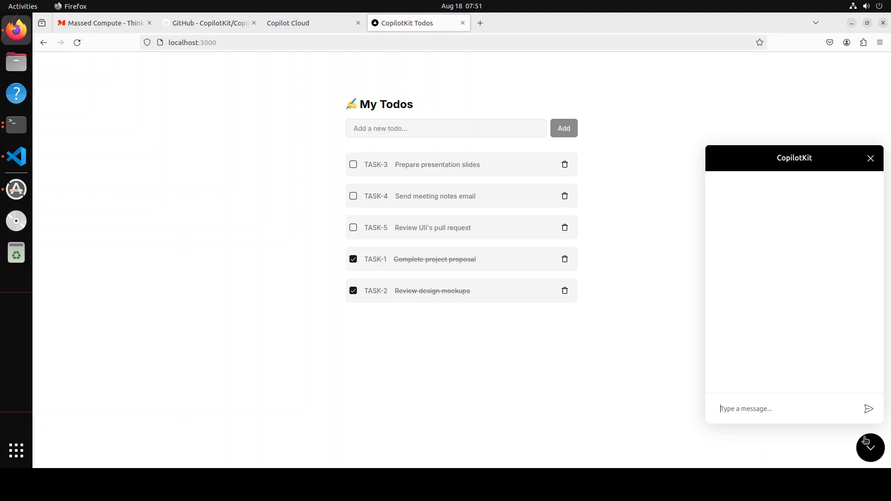
{"action": "mouse_move", "coordinate": [638, 341]}
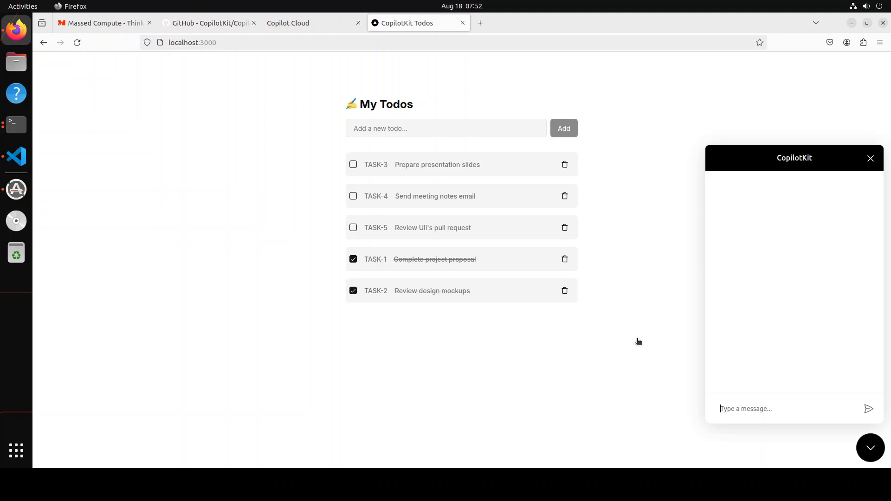
{"action": "mouse_move", "coordinate": [152, 291]}
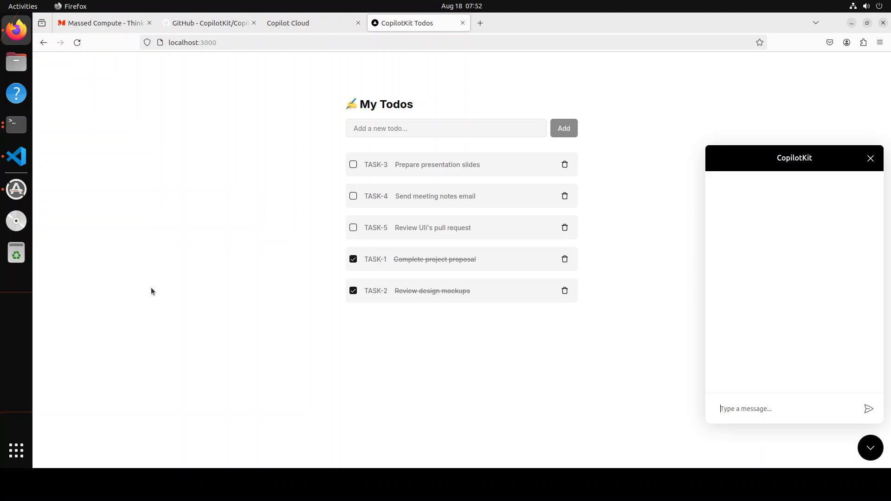
{"action": "mouse_move", "coordinate": [215, 240]}
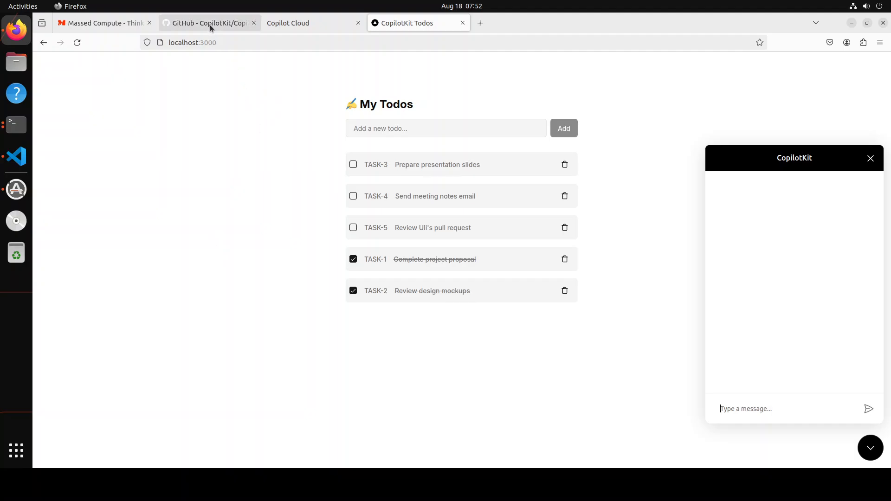
From the CopilotKit GitHub page, reach the docs' Step 3: Copilot Readable State page
{"action": "left_click", "coordinate": [208, 23]}
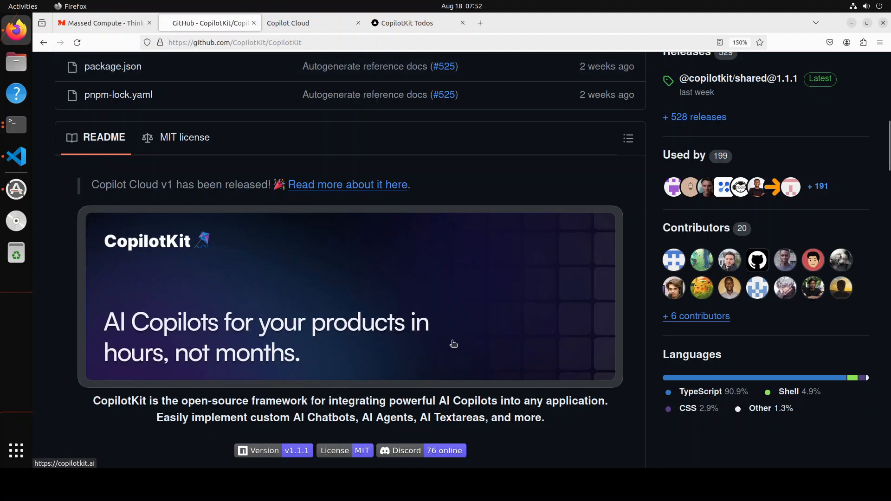
{"action": "scroll", "scroll_direction": "down", "scroll_amount": 3}
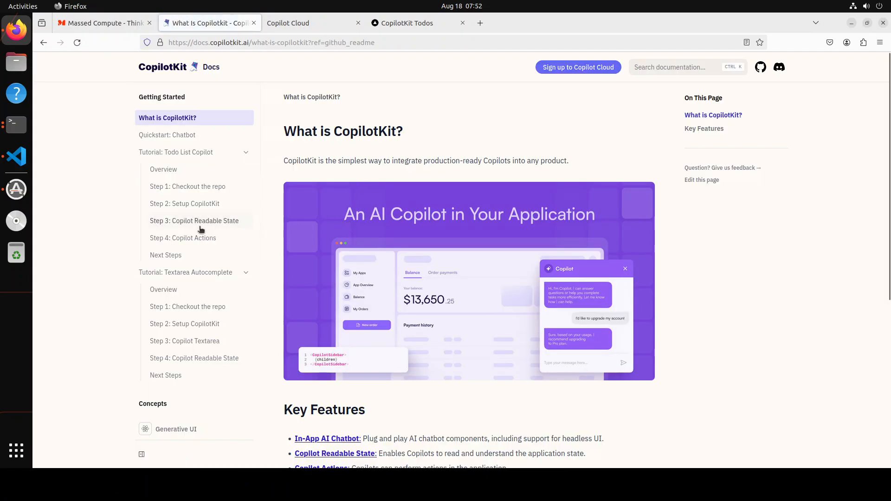
{"action": "left_click", "coordinate": [194, 220]}
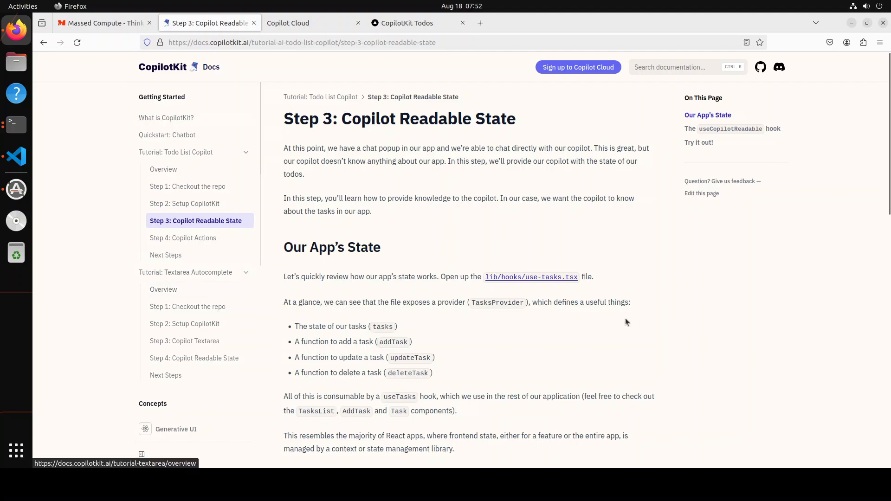
{"action": "scroll", "scroll_direction": "down", "scroll_amount": 3}
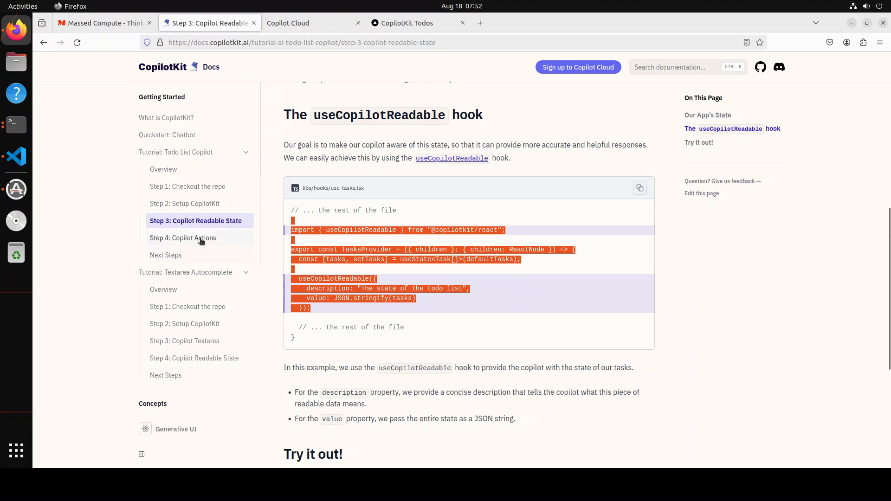
Open Step 4: Copilot Actions and scroll through the addTask, deleteTask and setTaskStatus code
{"action": "left_click", "coordinate": [182, 238]}
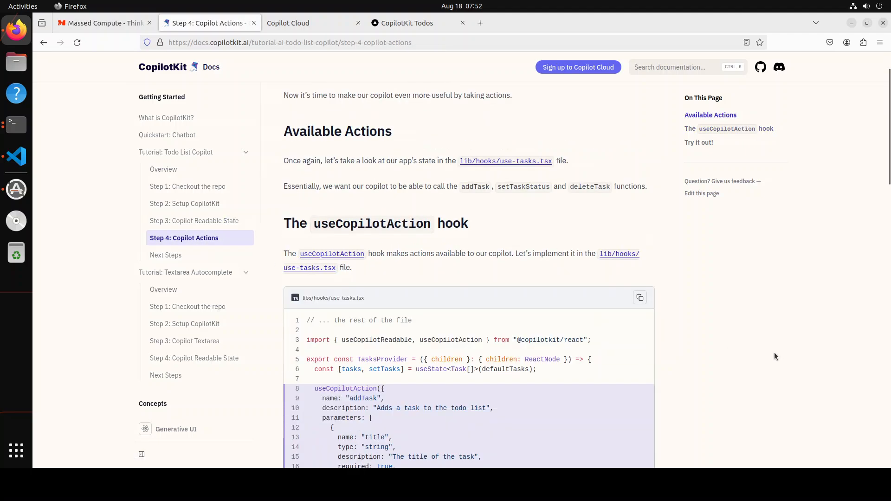
{"action": "scroll", "scroll_direction": "down", "scroll_amount": 3}
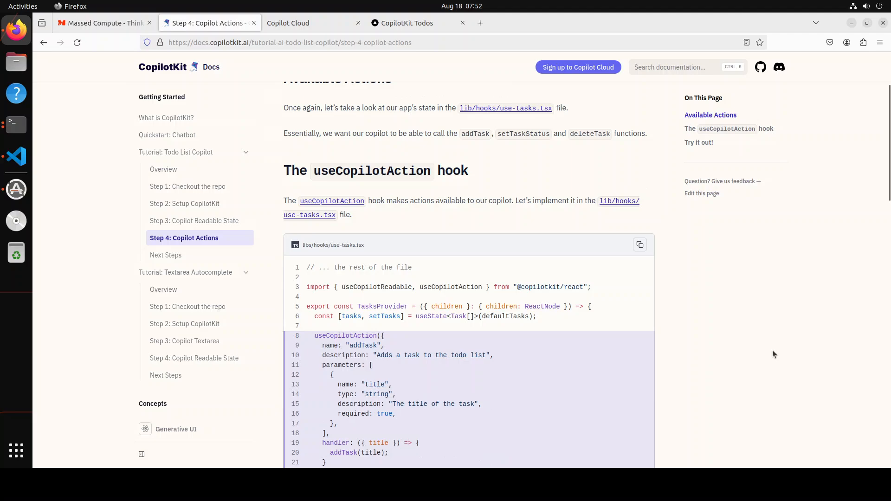
{"action": "scroll", "scroll_direction": "down", "scroll_amount": 3}
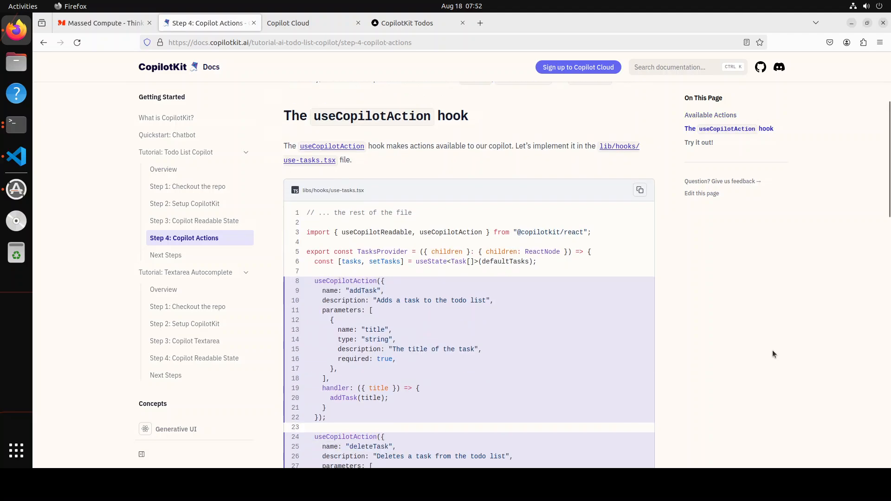
{"action": "scroll", "scroll_direction": "down", "scroll_amount": 3}
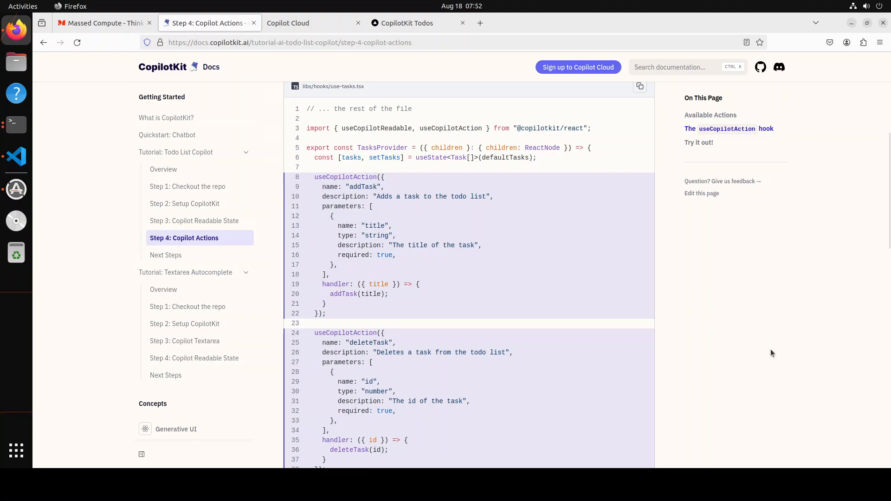
{"action": "scroll", "scroll_direction": "down", "scroll_amount": 3}
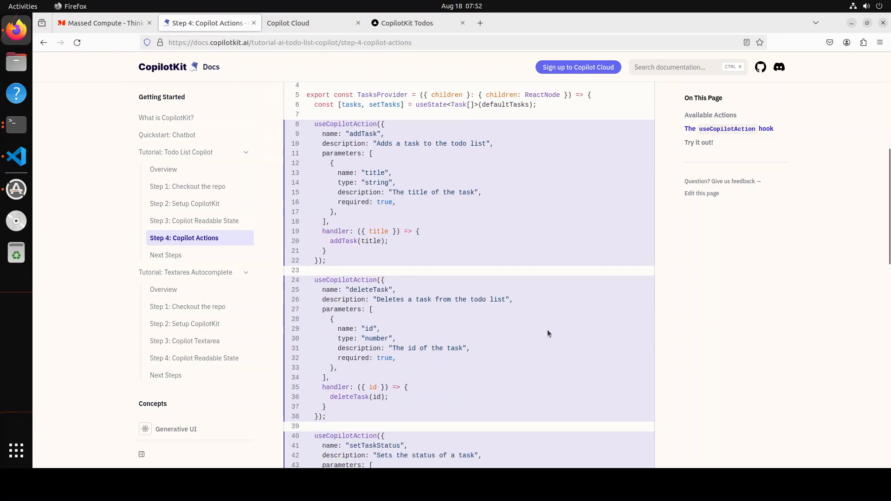
{"action": "mouse_move", "coordinate": [511, 326]}
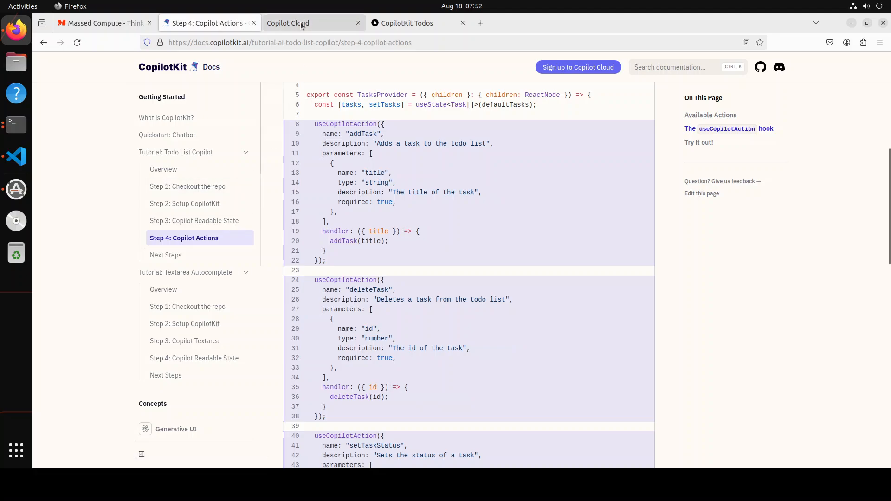
Peek at the Copilot Cloud tab, then go back twice to the What is CopilotKit? overview
{"action": "left_click", "coordinate": [301, 23]}
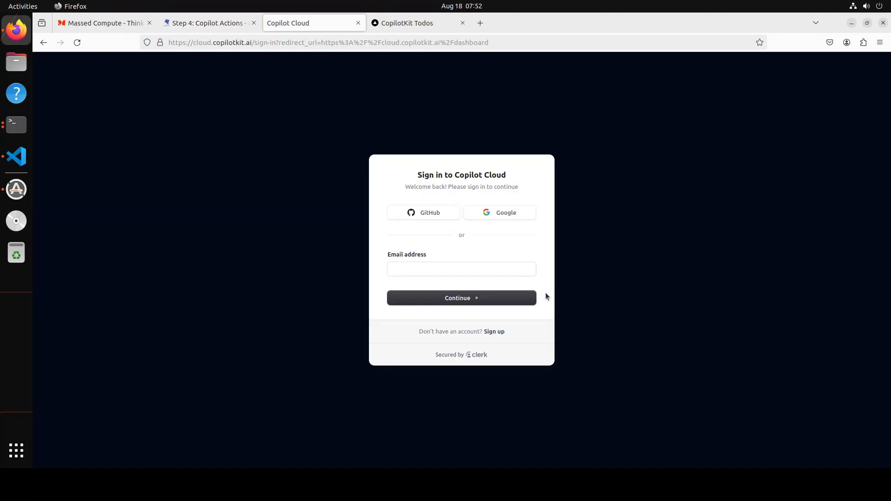
{"action": "left_click", "coordinate": [204, 23]}
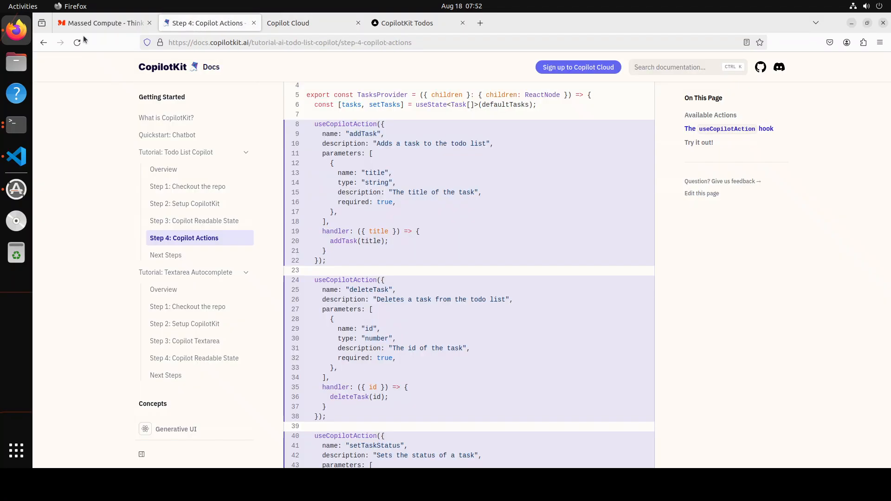
{"action": "mouse_move", "coordinate": [15, 451]}
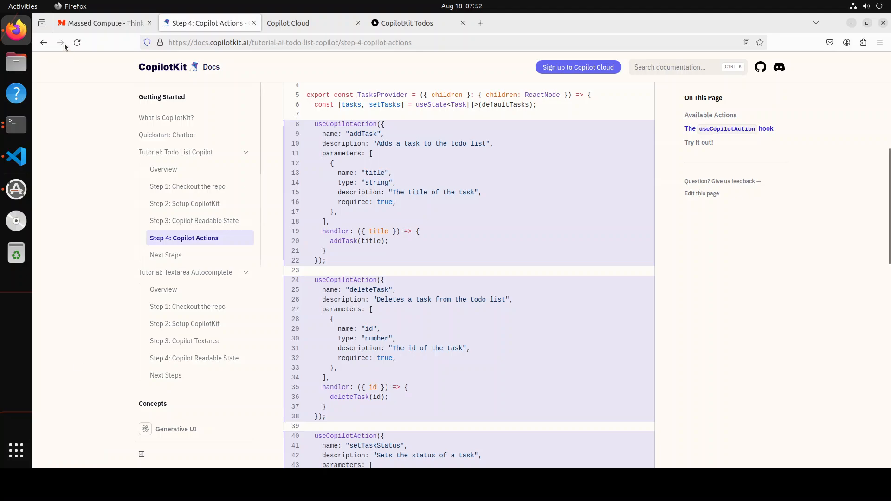
{"action": "left_click", "coordinate": [44, 42]}
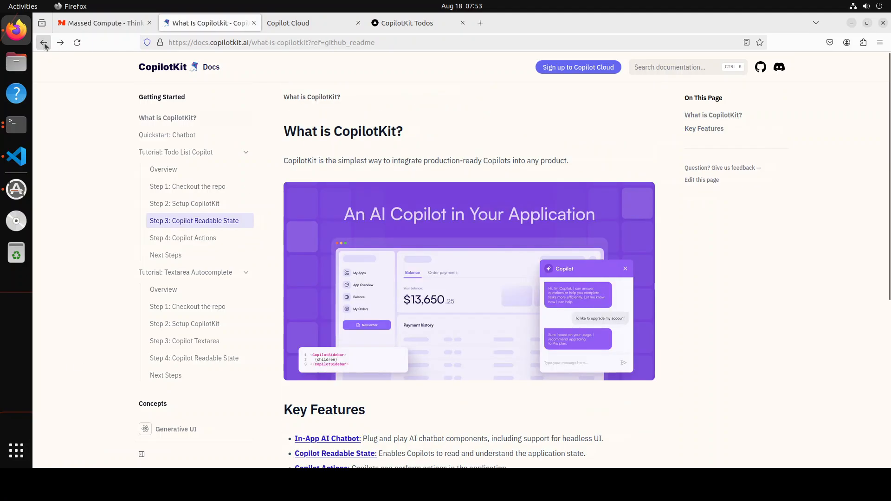
{"action": "left_click", "coordinate": [43, 42]}
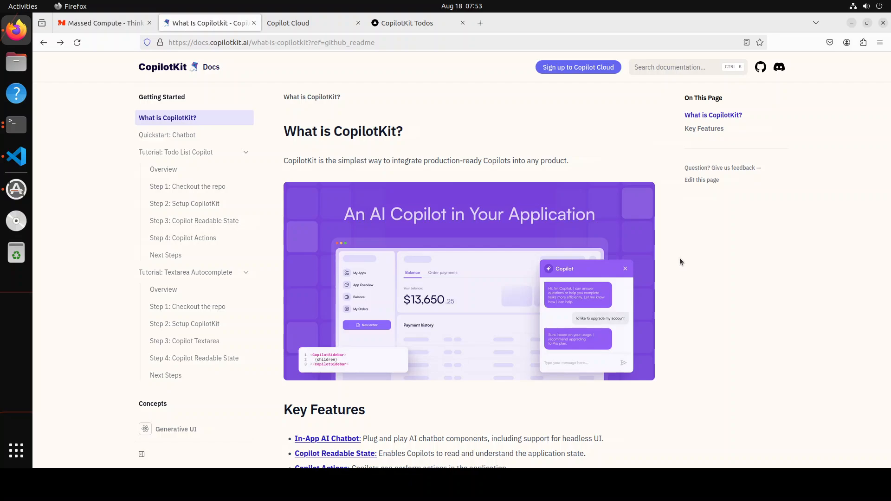
{"action": "mouse_move", "coordinate": [165, 375]}
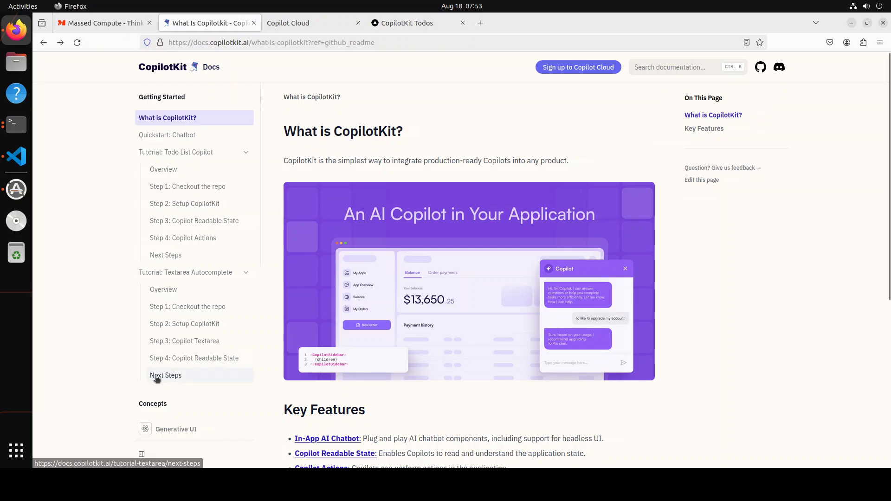